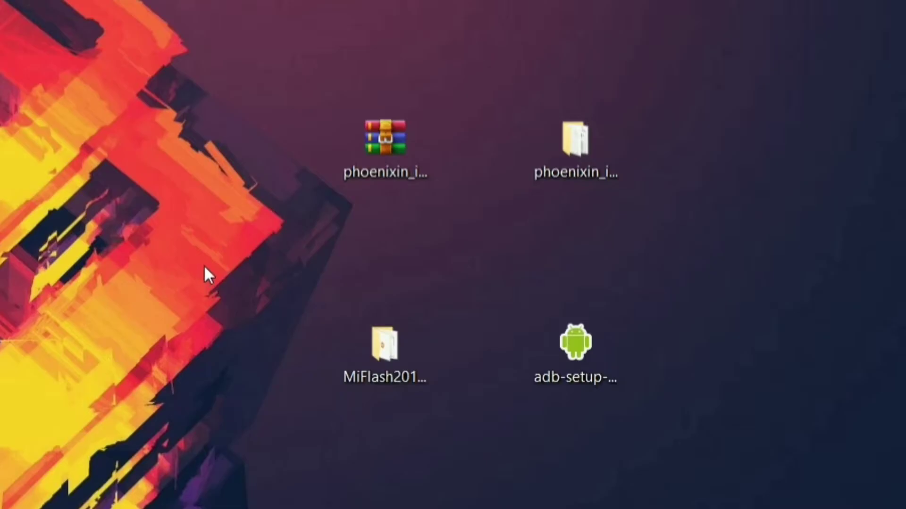
pyautogui.moveTo(265, 272)
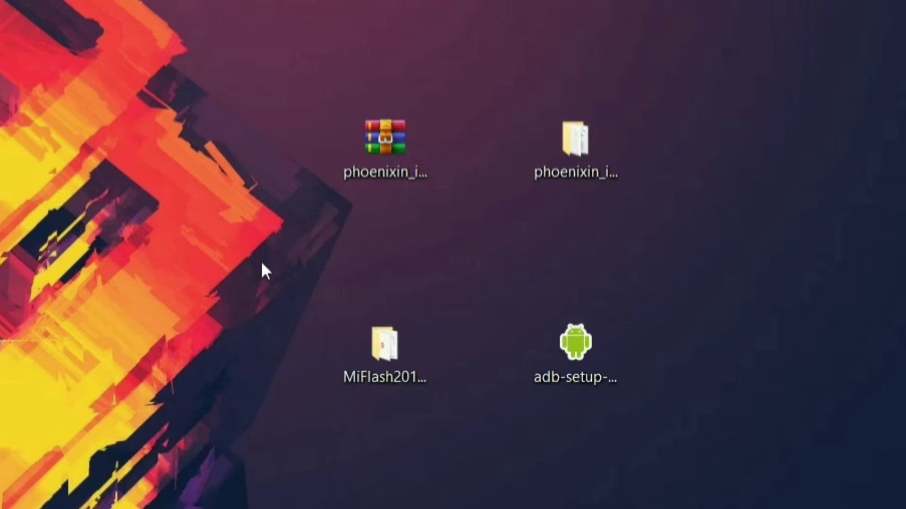
pyautogui.moveTo(298, 257)
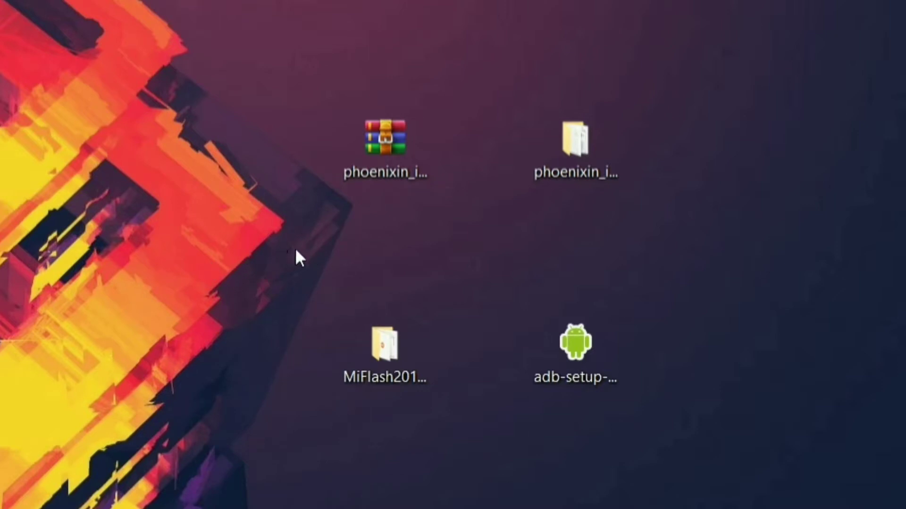
pyautogui.moveTo(317, 254)
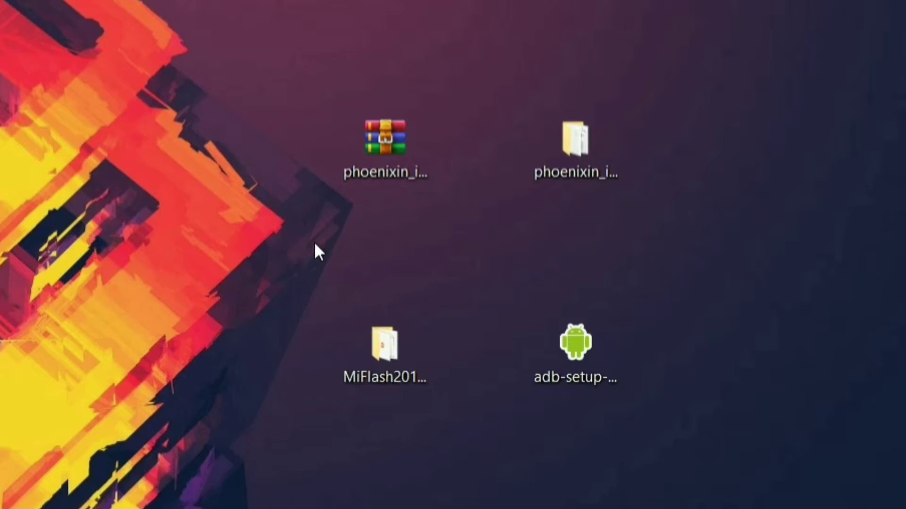
pyautogui.moveTo(321, 260)
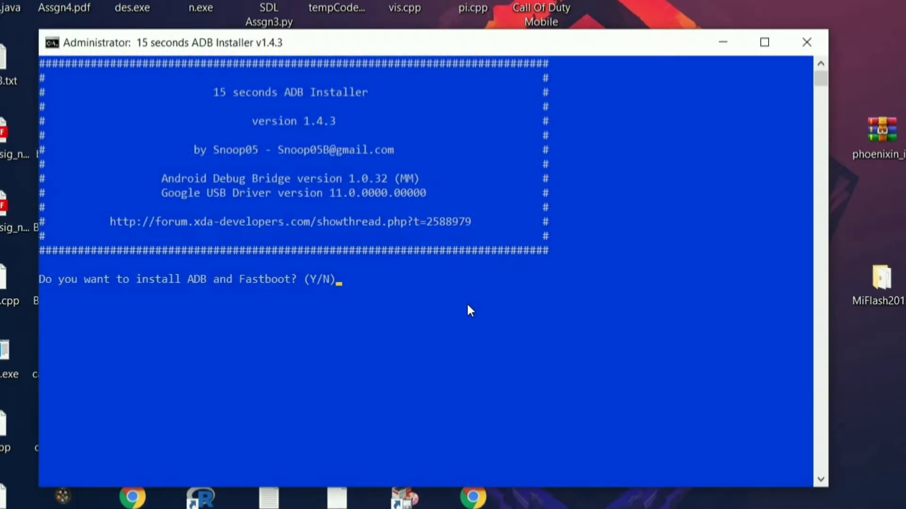
# Answer 'y' to install ADB and Fastboot system-wide.
pyautogui.write('ystem-wide? (Y/N)y')
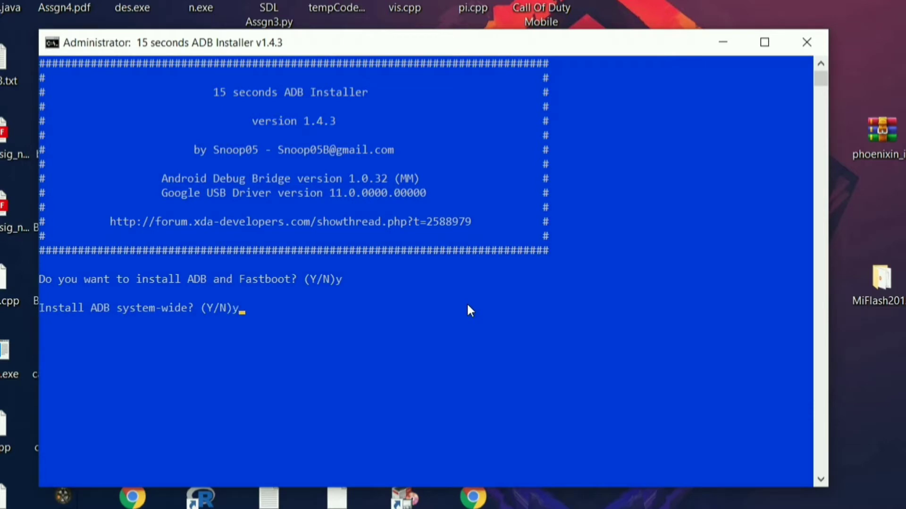
pyautogui.press('Return')
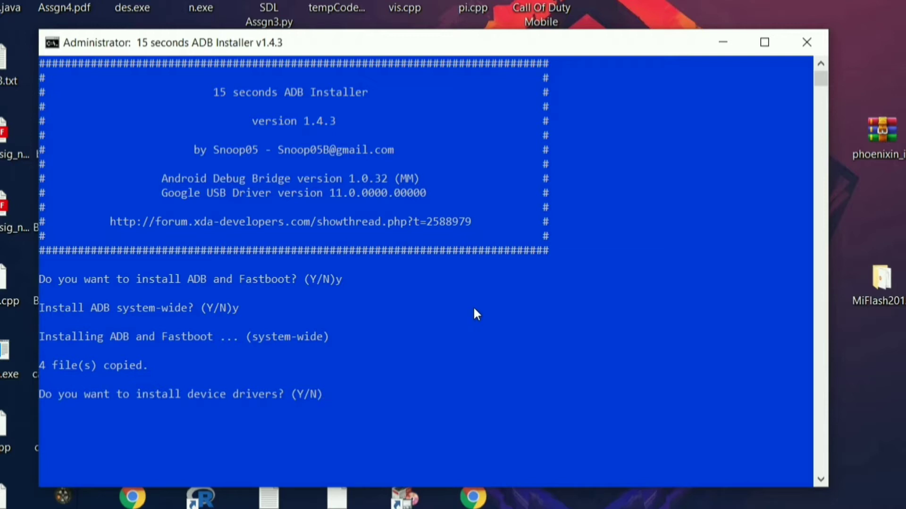
pyautogui.write('y')
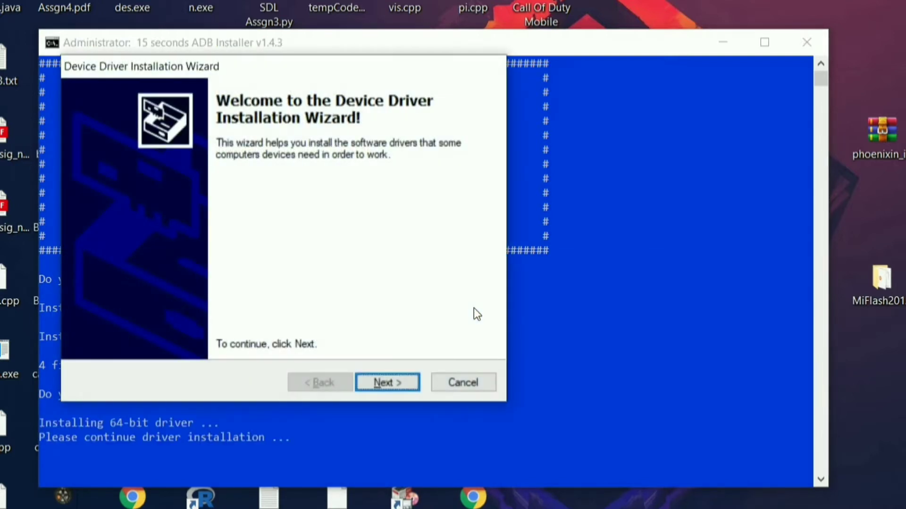
pyautogui.moveTo(406, 345)
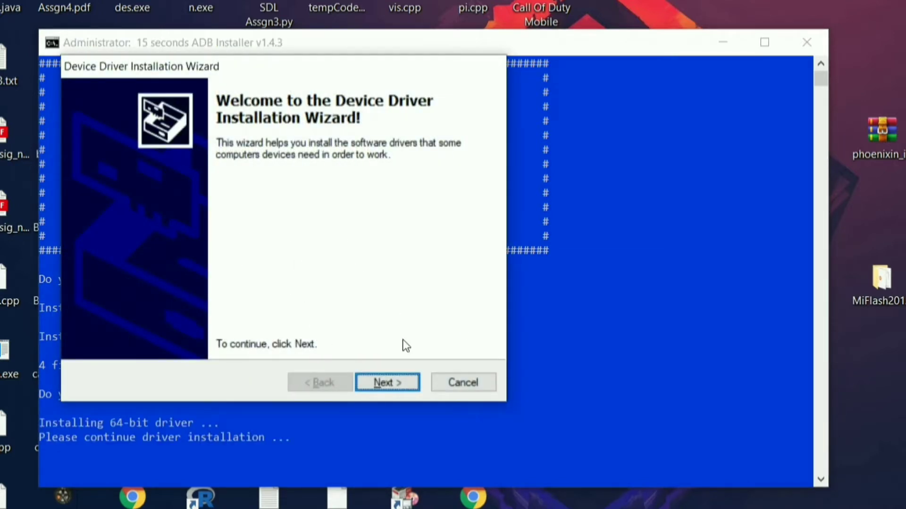
# Install the Google USB driver through the wizard and close the ADB installer.
pyautogui.click(386, 381)
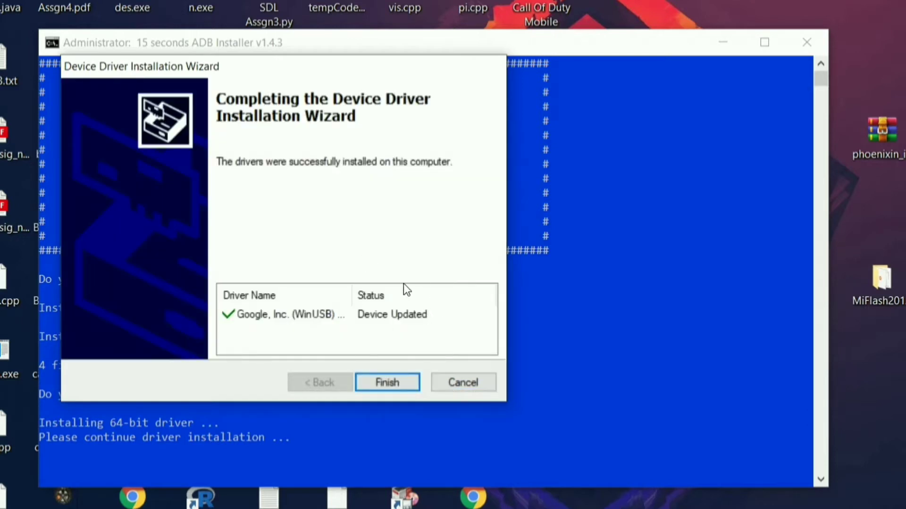
pyautogui.click(386, 382)
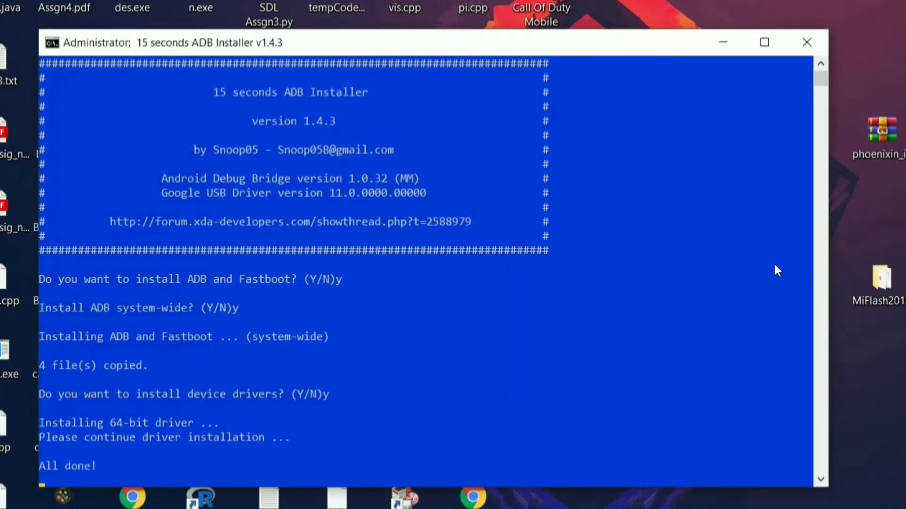
pyautogui.click(806, 42)
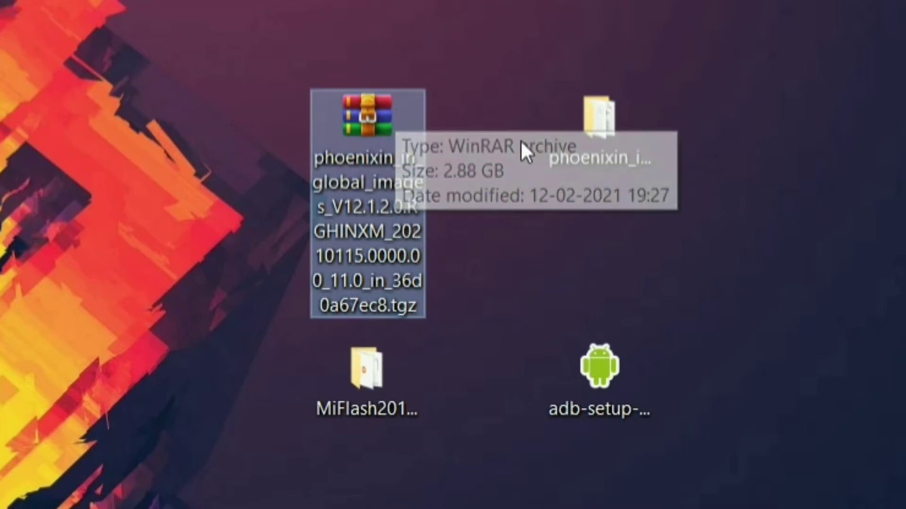
pyautogui.moveTo(445, 112)
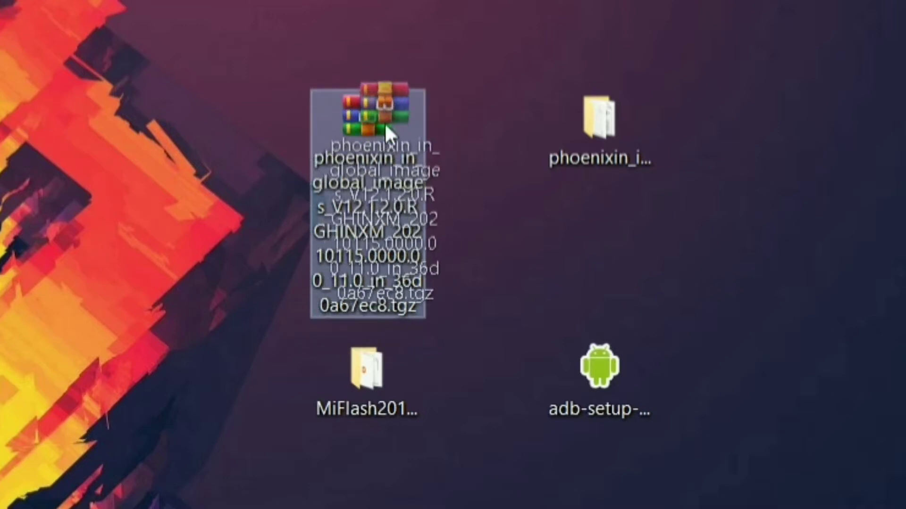
pyautogui.moveTo(453, 124)
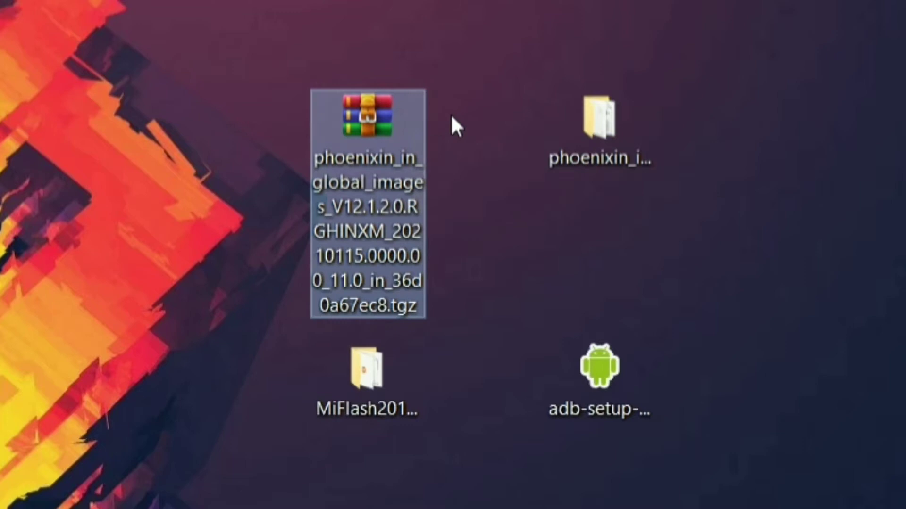
pyautogui.moveTo(430, 147)
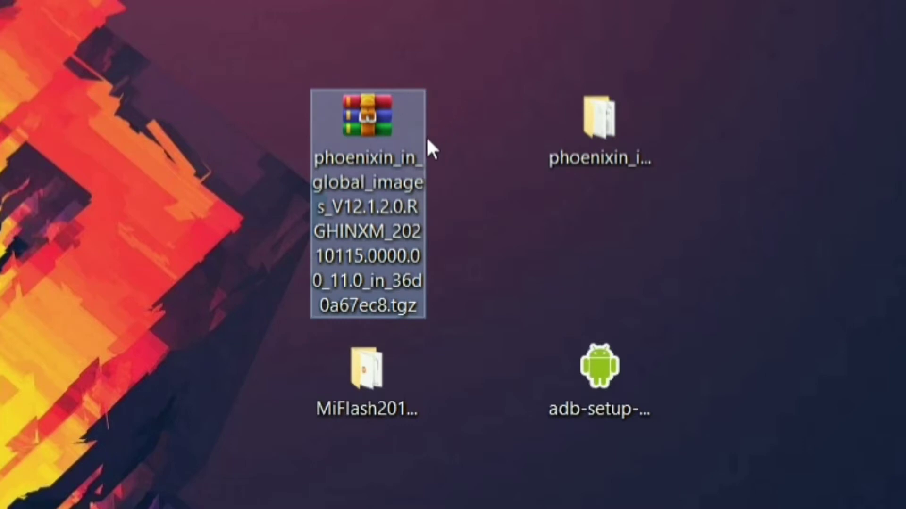
pyautogui.moveTo(422, 142)
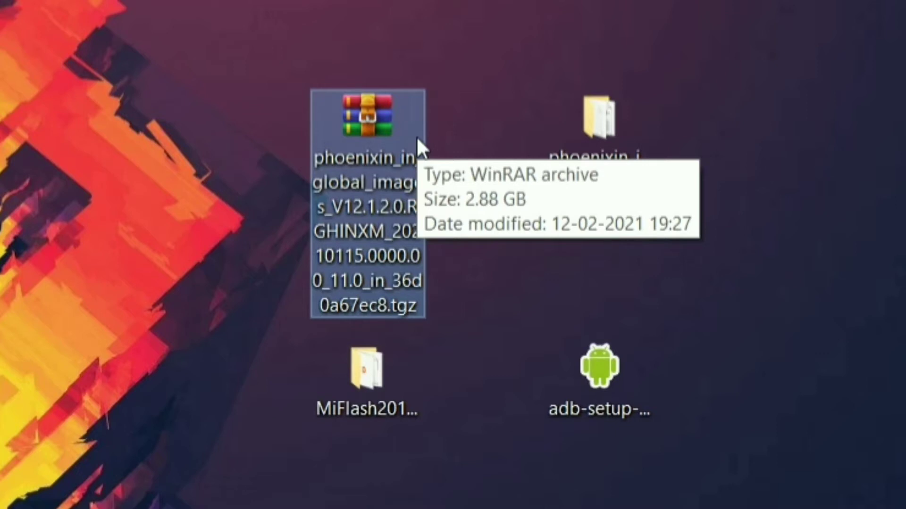
pyautogui.moveTo(419, 147)
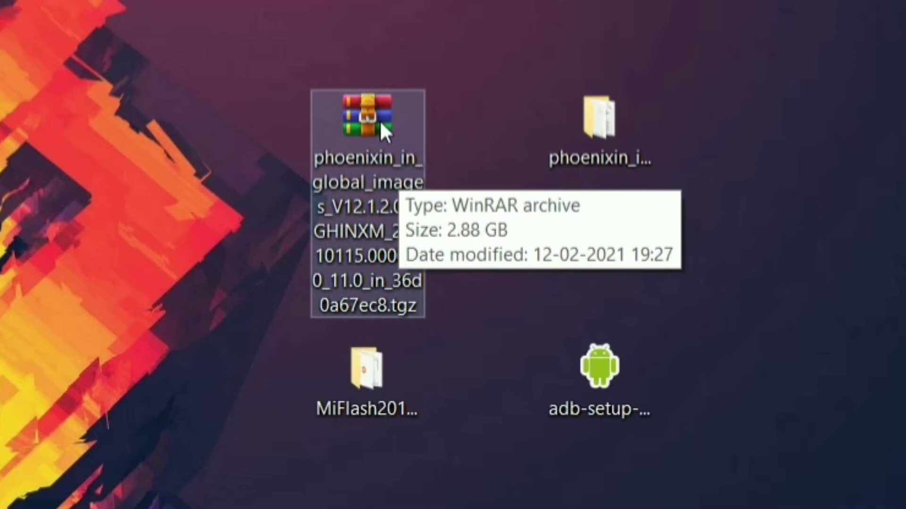
# Extract the phoenixin .tgz ROM archive in place on the desktop with WinRAR.
pyautogui.rightClick(368, 121)
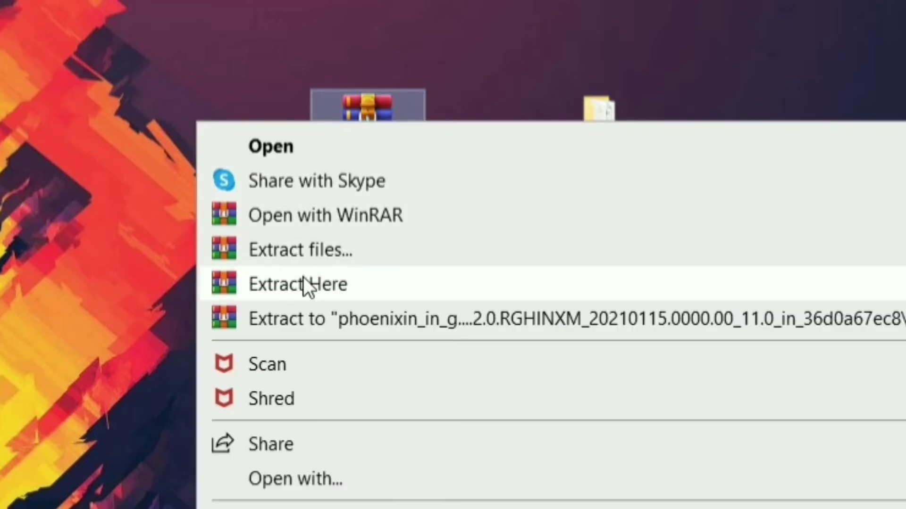
pyautogui.click(298, 283)
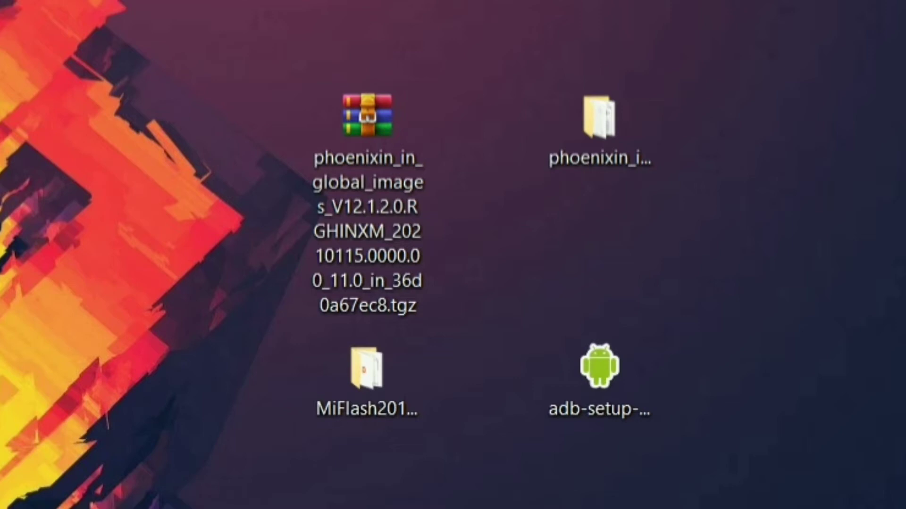
pyautogui.moveTo(451, 155)
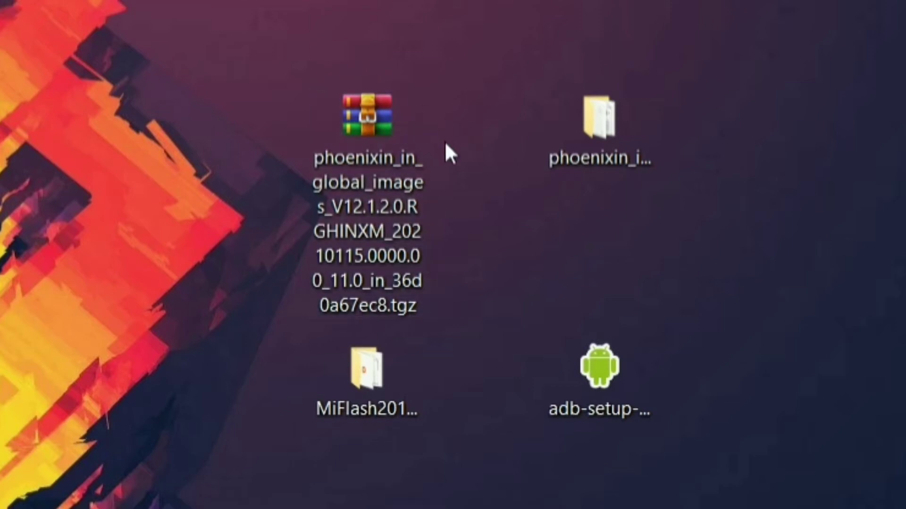
pyautogui.moveTo(255, 440)
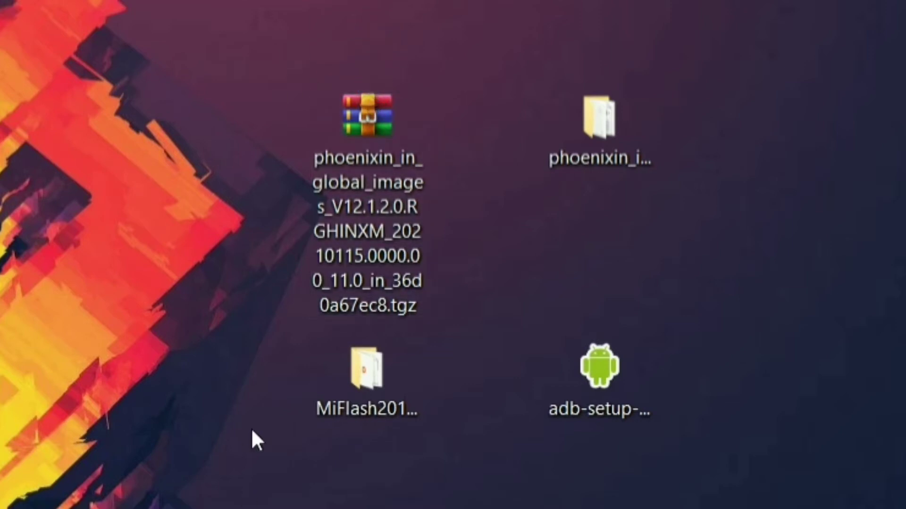
# Open the MiFlash folder and maximize the File Explorer window.
pyautogui.doubleClick(366, 375)
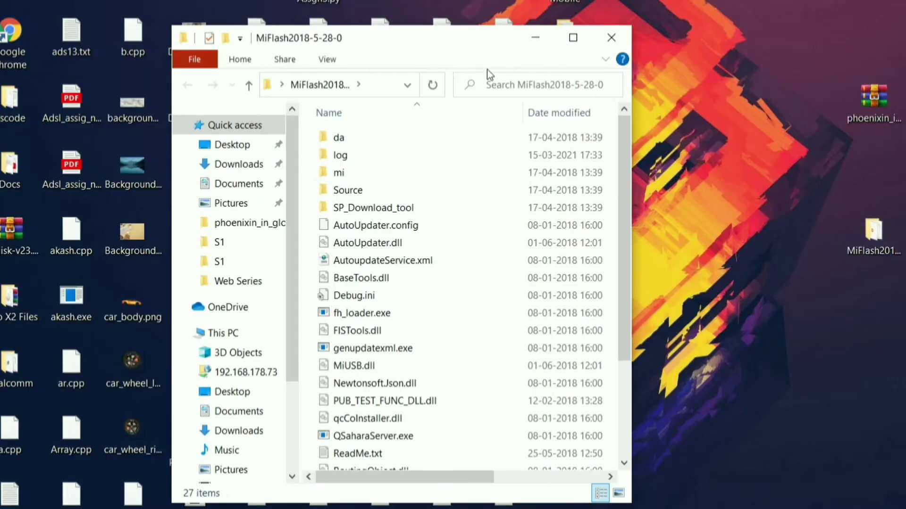
pyautogui.moveTo(572, 38)
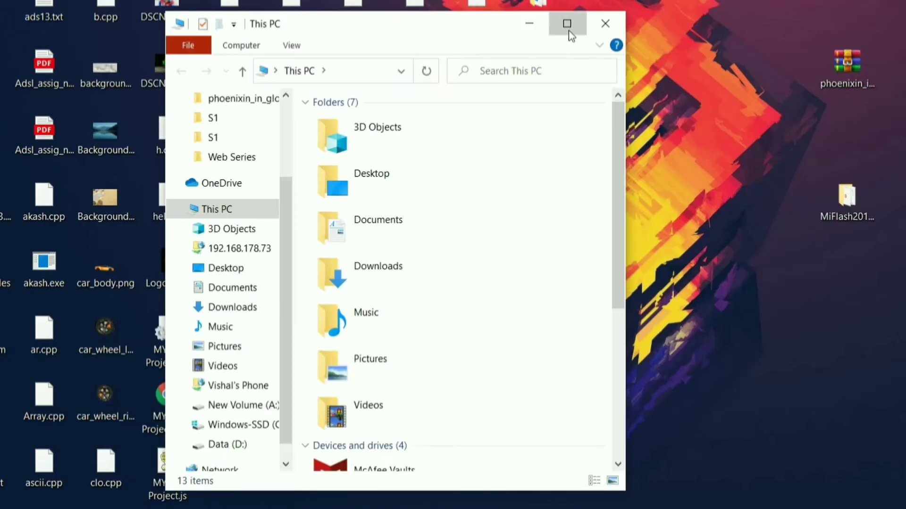
pyautogui.click(567, 24)
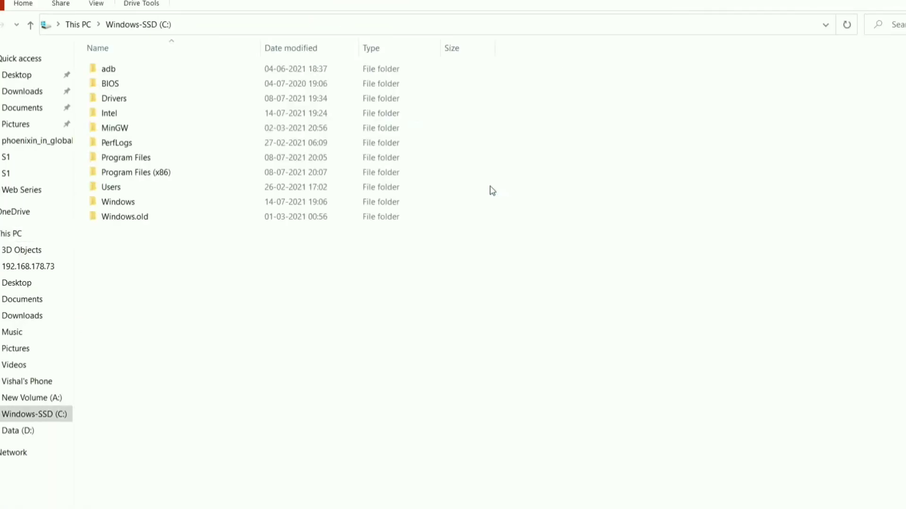
pyautogui.moveTo(564, 172)
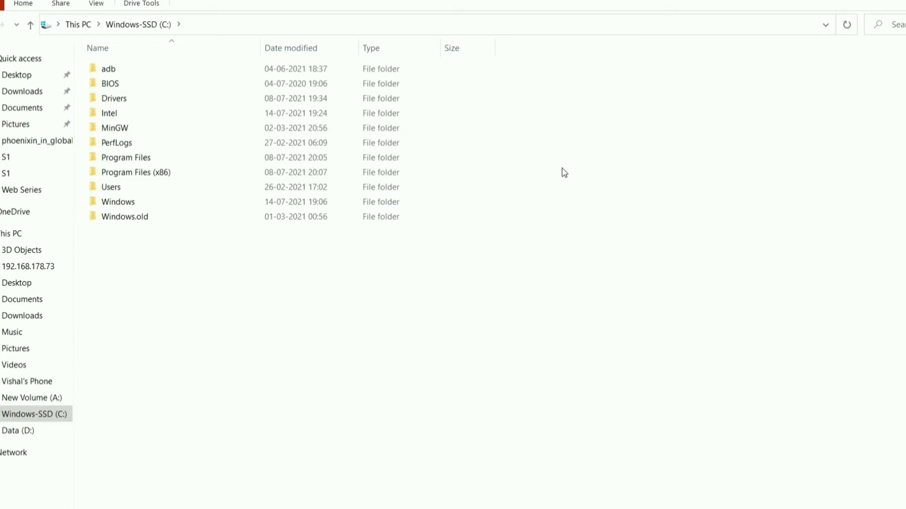
pyautogui.moveTo(711, 199)
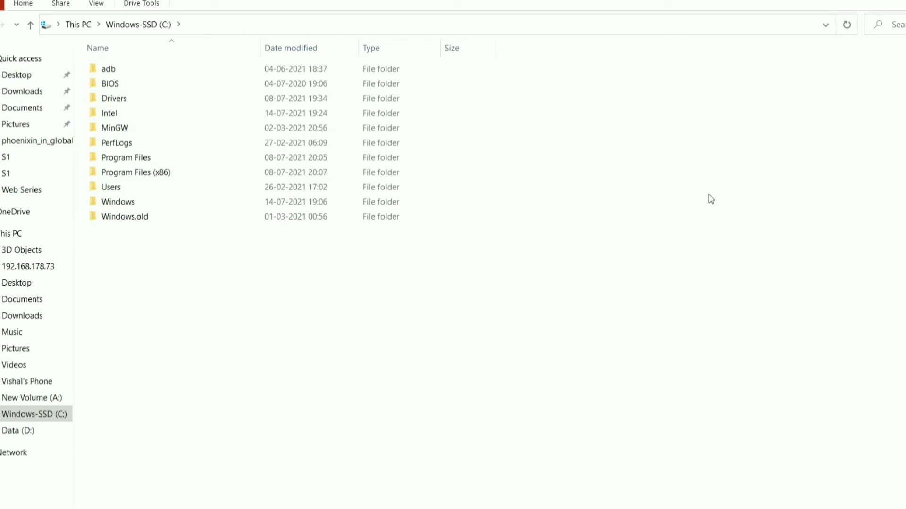
pyautogui.moveTo(721, 257)
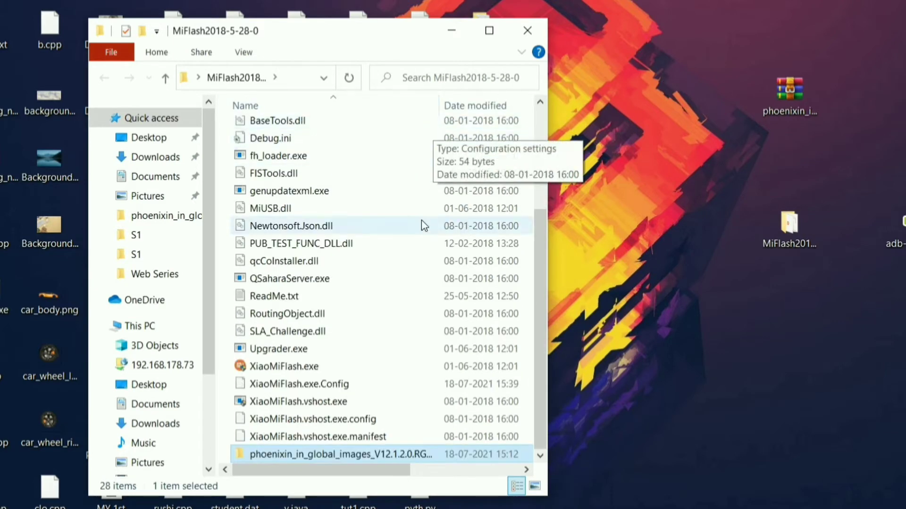
# Maximize the MiFlash2018-5-28-0 window and refresh it to show the phoenixin ROM folder.
pyautogui.click(489, 30)
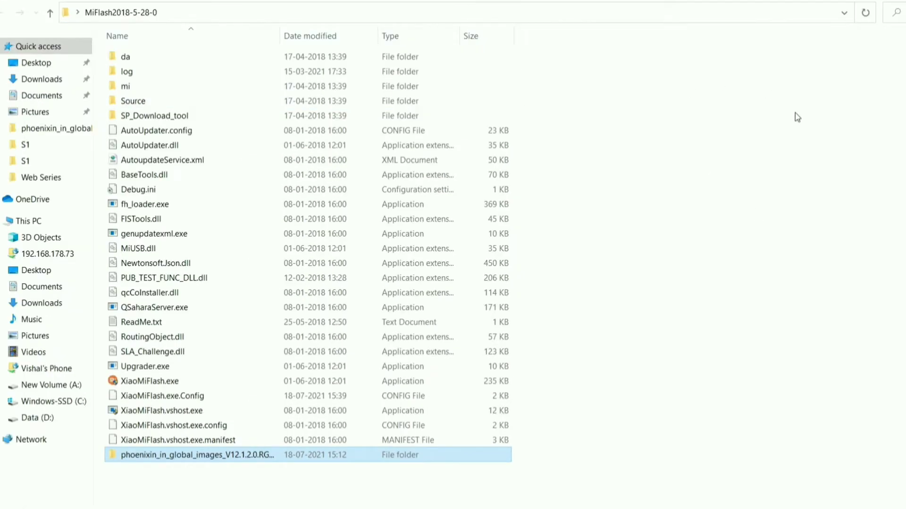
pyautogui.doubleClick(197, 455)
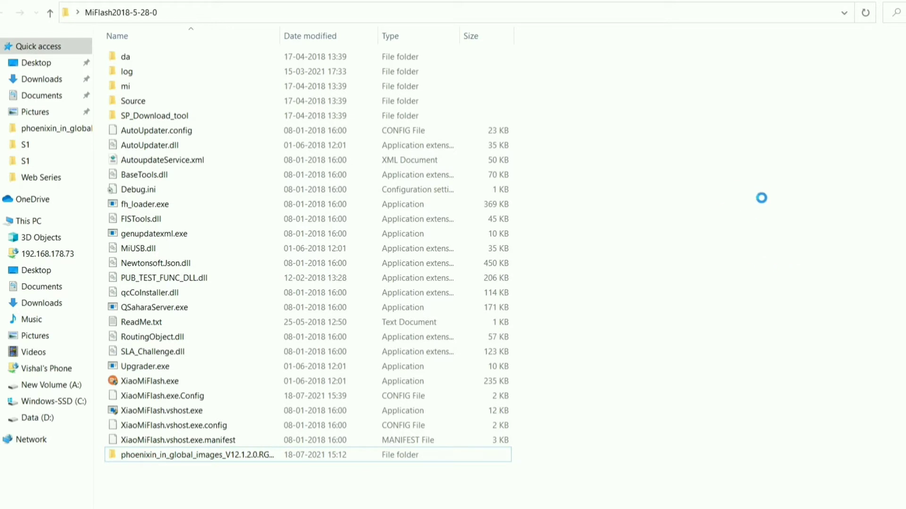
pyautogui.rightClick(762, 198)
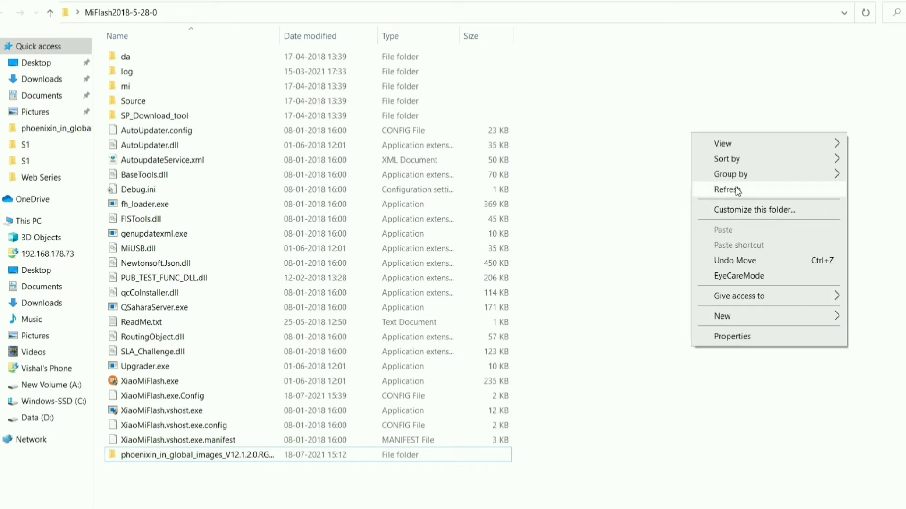
pyautogui.click(731, 190)
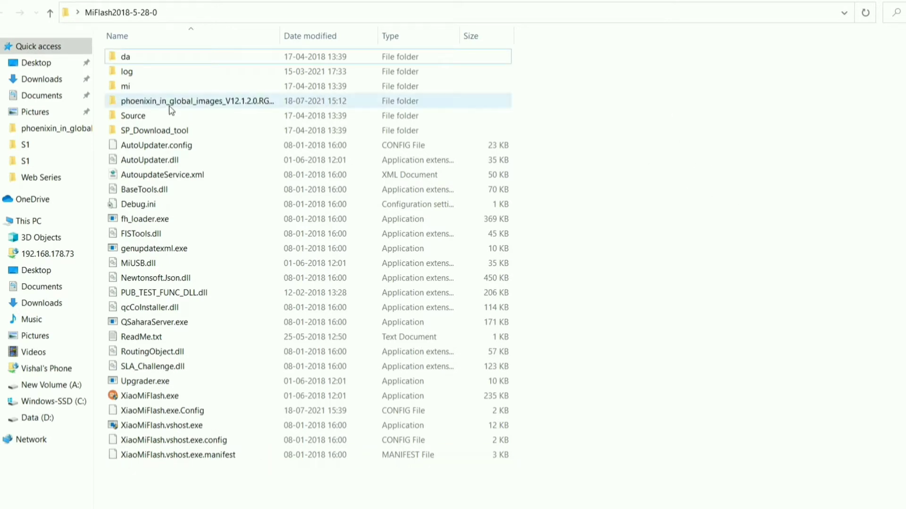
# Open the phoenixin ROM folder and select its full path in the address bar.
pyautogui.doubleClick(198, 100)
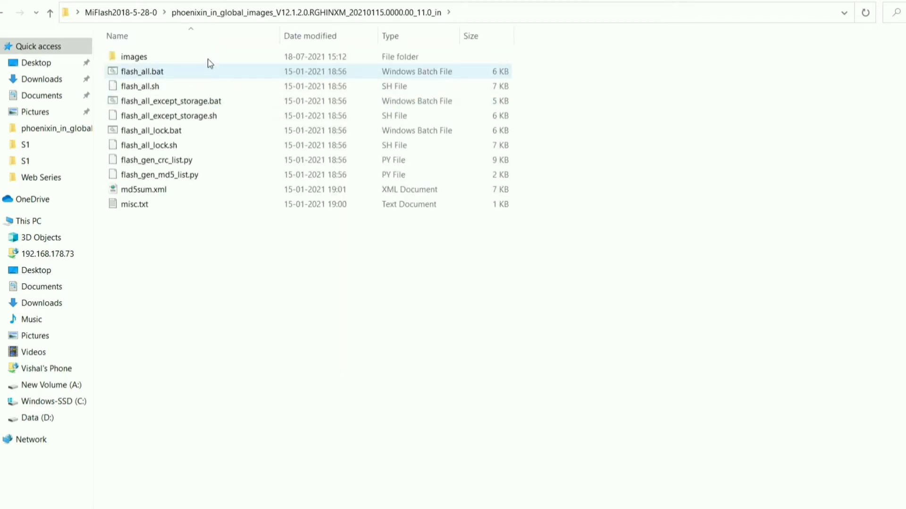
pyautogui.moveTo(224, 101)
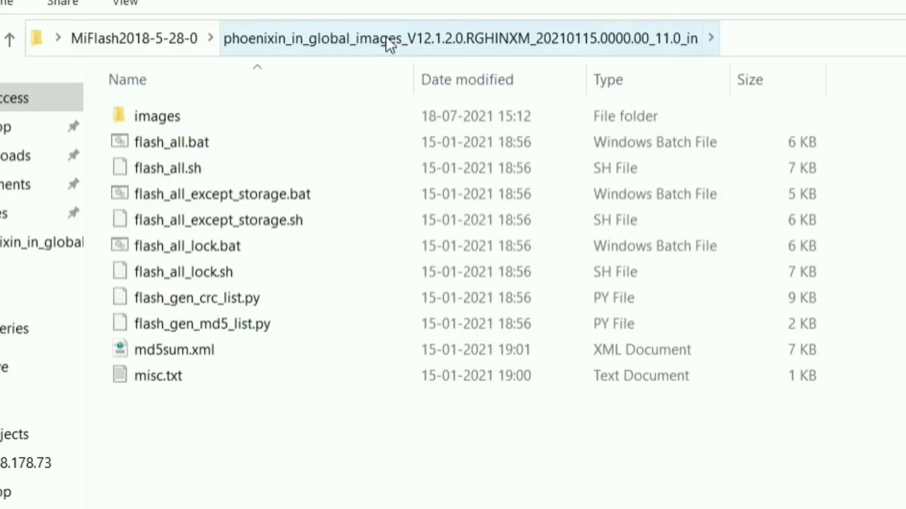
pyautogui.click(404, 38)
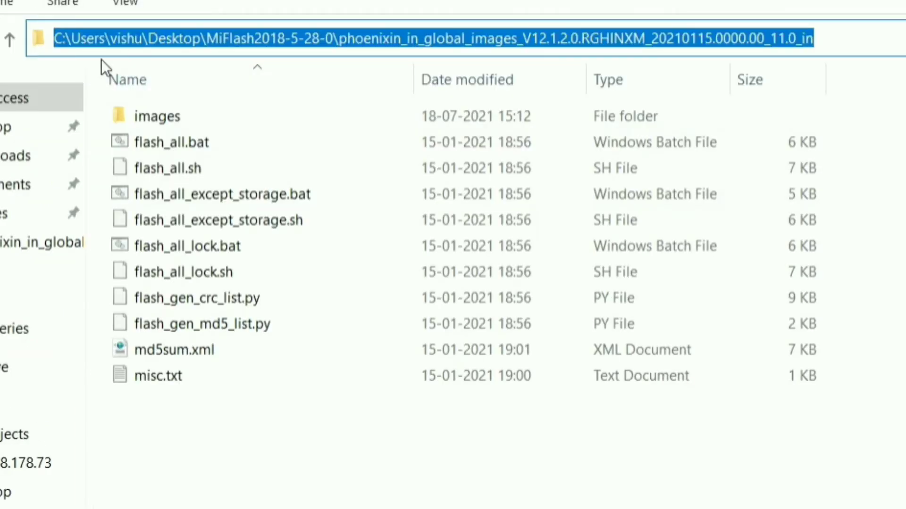
pyautogui.moveTo(428, 54)
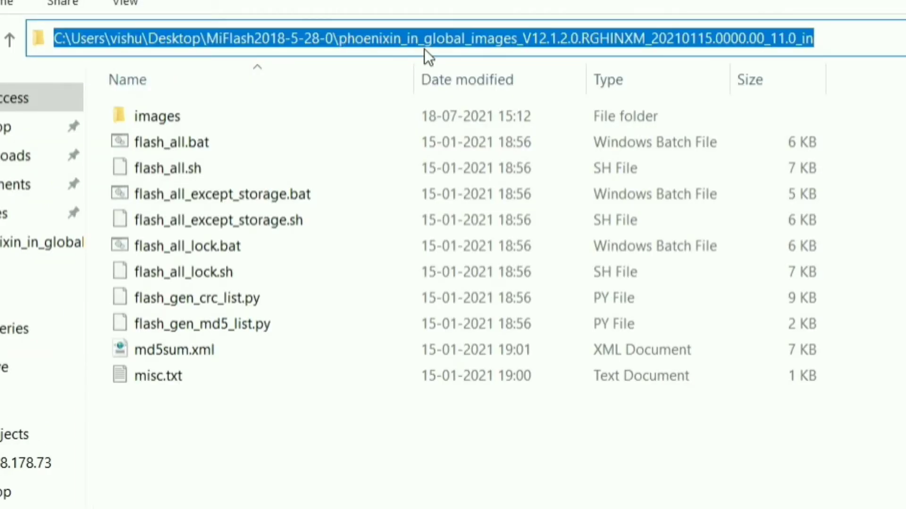
pyautogui.moveTo(783, 39)
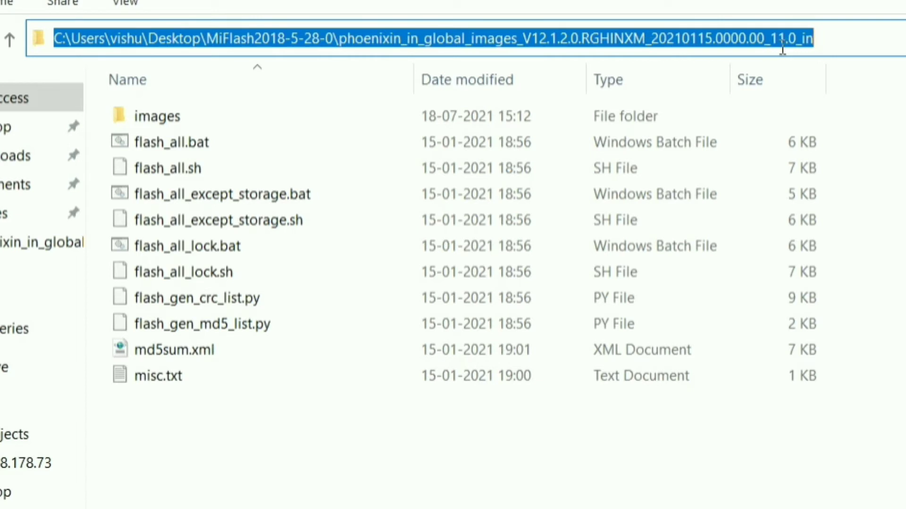
pyautogui.moveTo(234, 80)
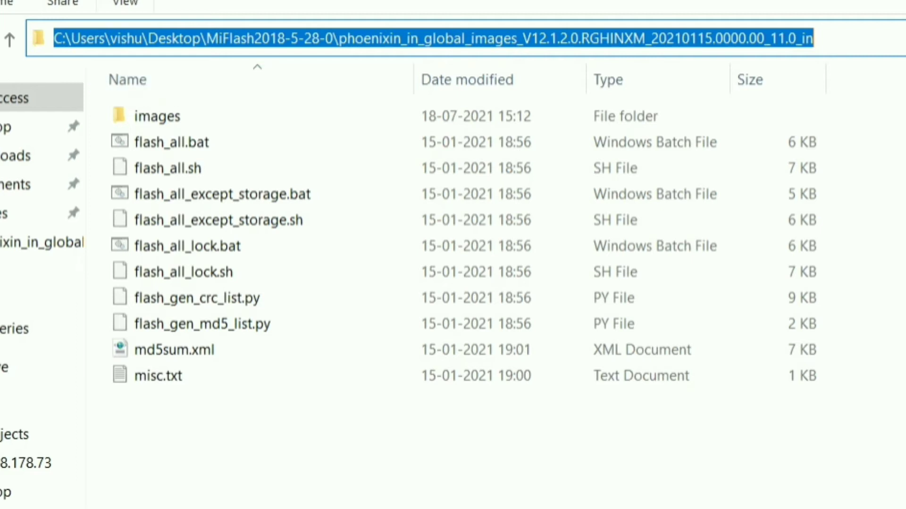
pyautogui.moveTo(723, 29)
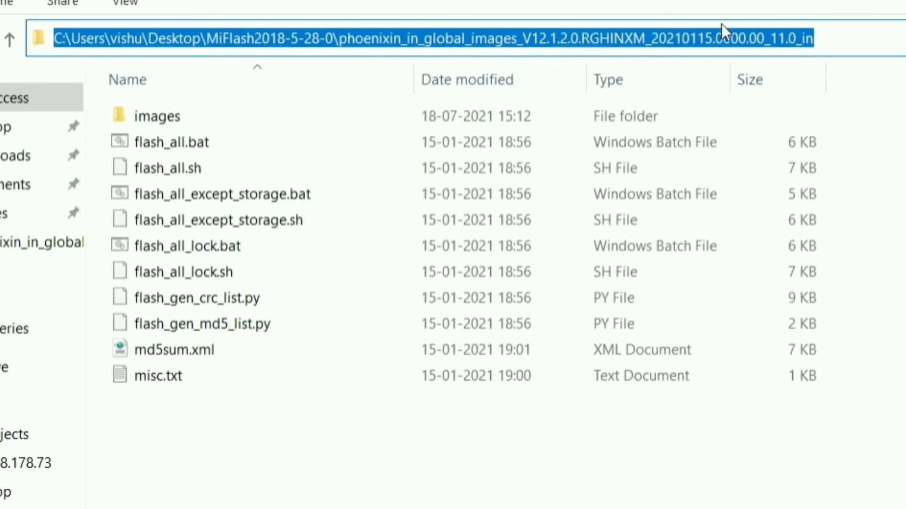
pyautogui.moveTo(133, 32)
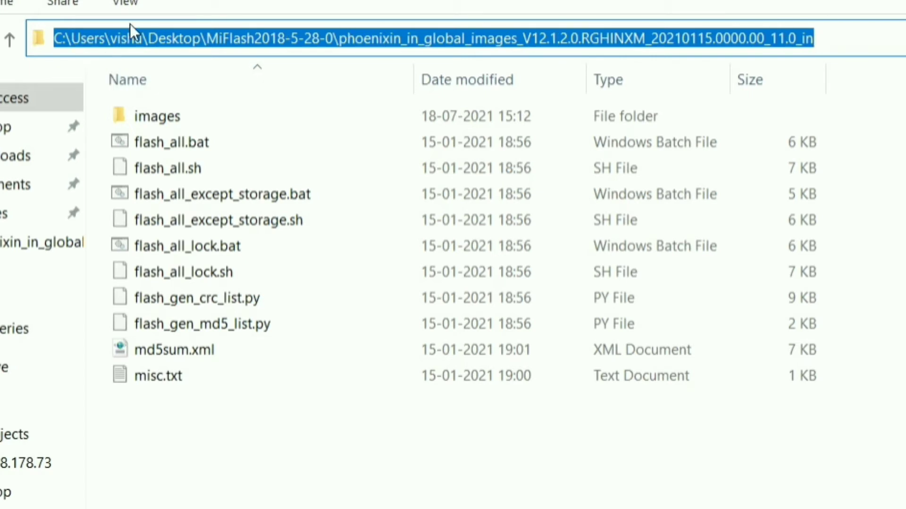
pyautogui.moveTo(629, 2)
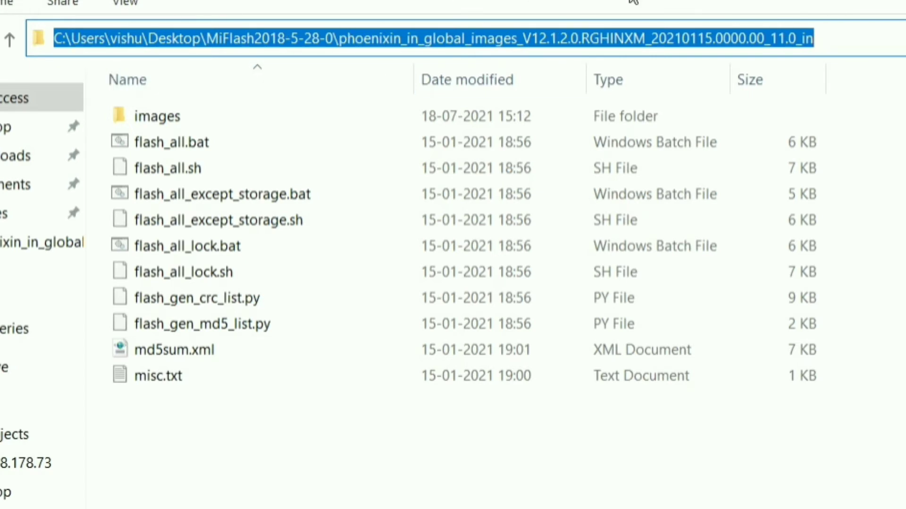
pyautogui.moveTo(23, 155)
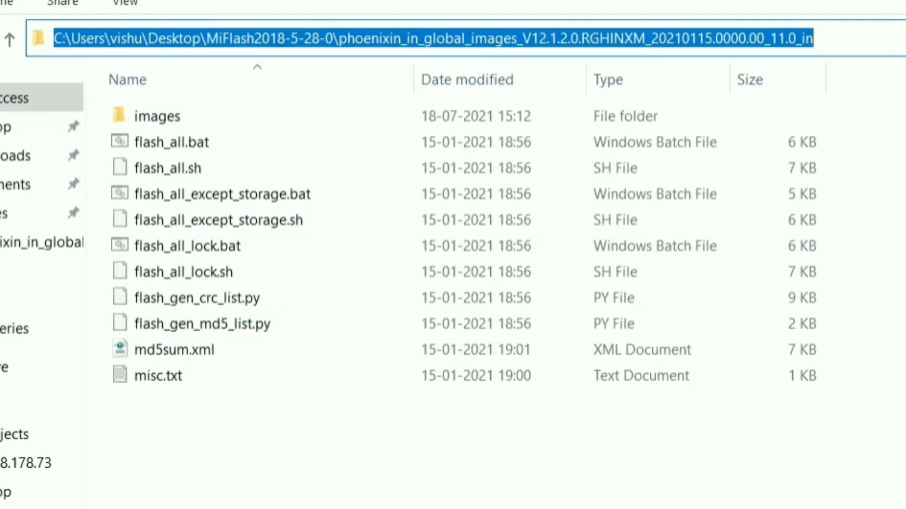
pyautogui.moveTo(499, 39)
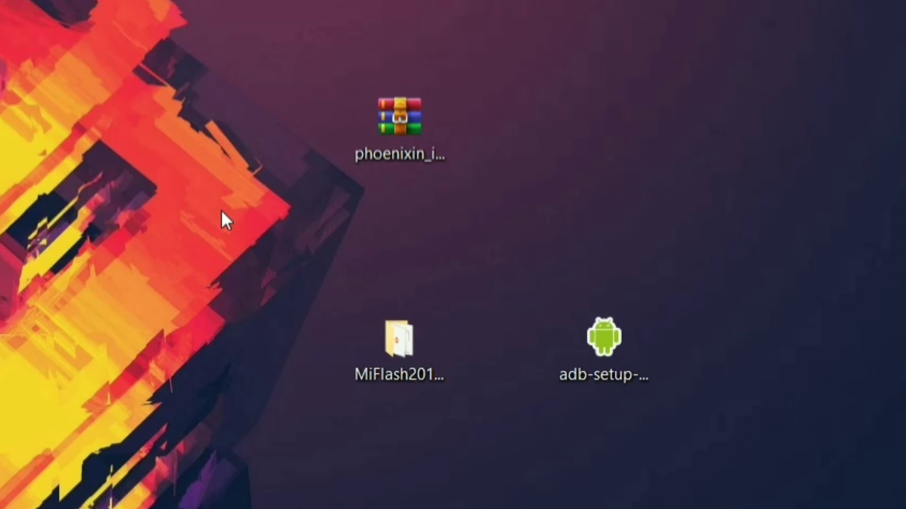
pyautogui.moveTo(251, 283)
pyautogui.write('comma')
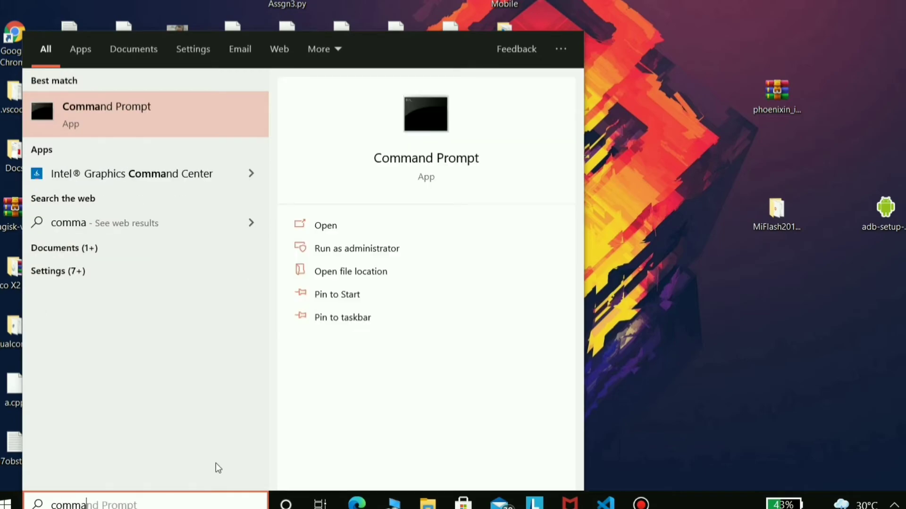
# Run 'fastboot devices' in Command Prompt, then close the window.
pyautogui.click(325, 225)
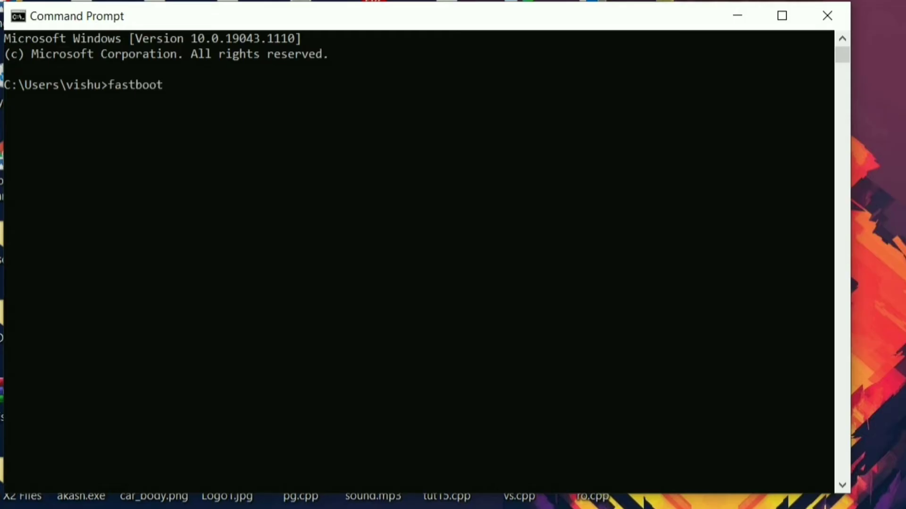
pyautogui.write('devices')
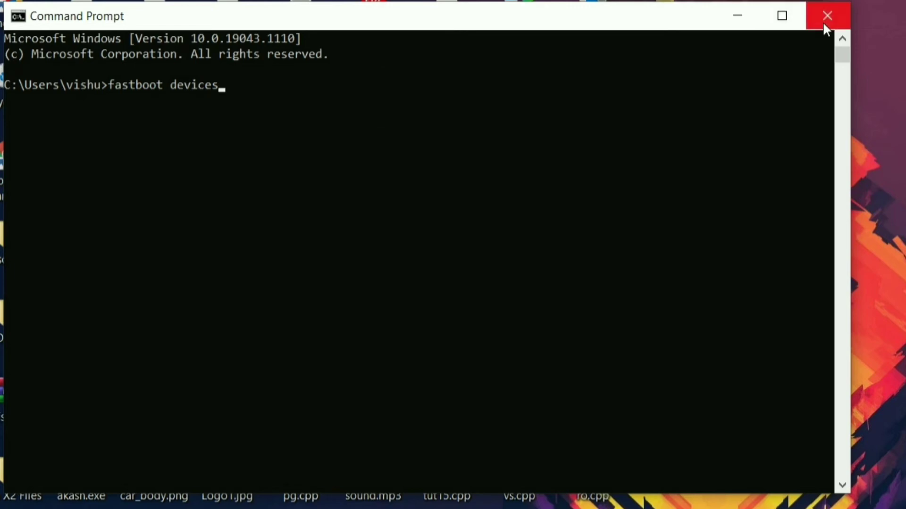
pyautogui.click(827, 16)
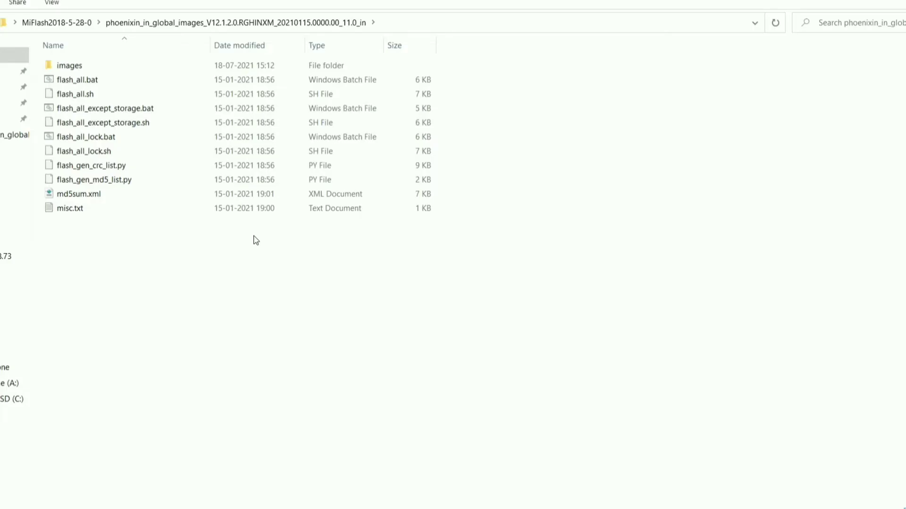
# Go back from the ROM folder to the MiFlash2018-5-28-0 folder.
pyautogui.click(75, 80)
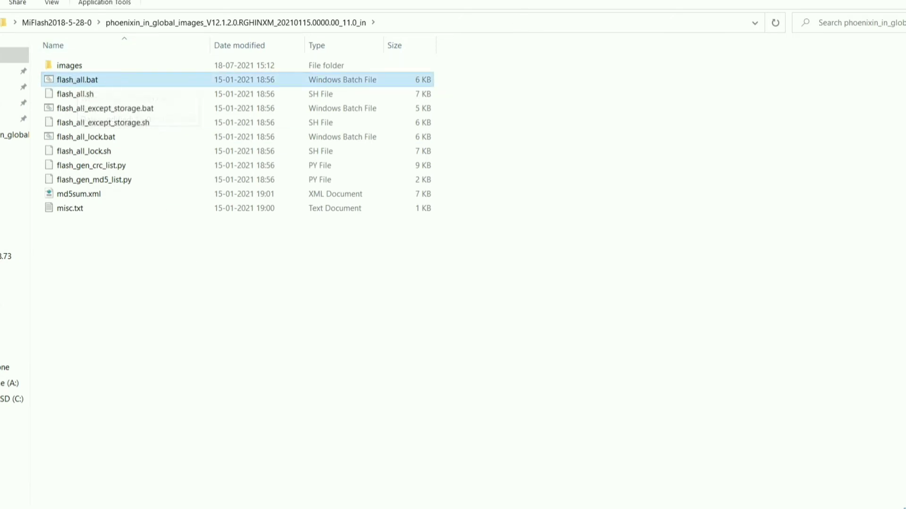
pyautogui.click(60, 16)
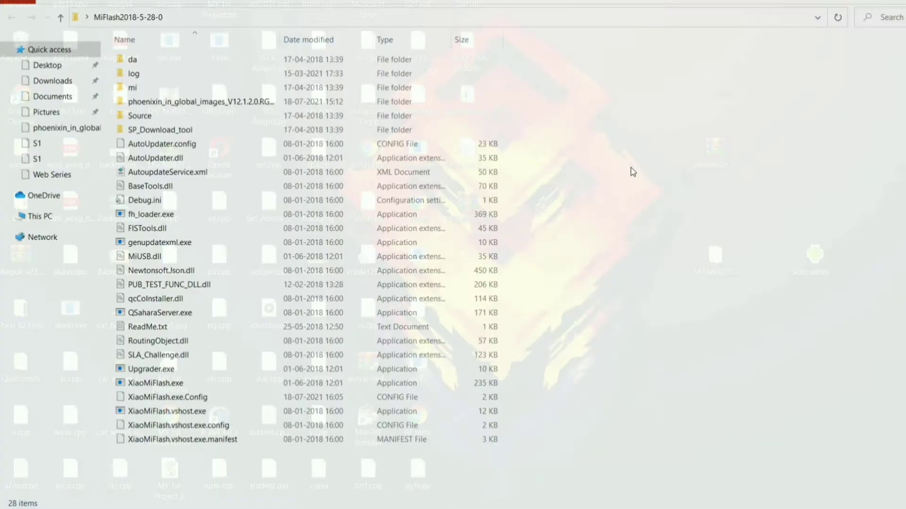
# Open the phoenixin ROM folder, then launch XiaoMiFlash.exe as administrator.
pyautogui.click(196, 100)
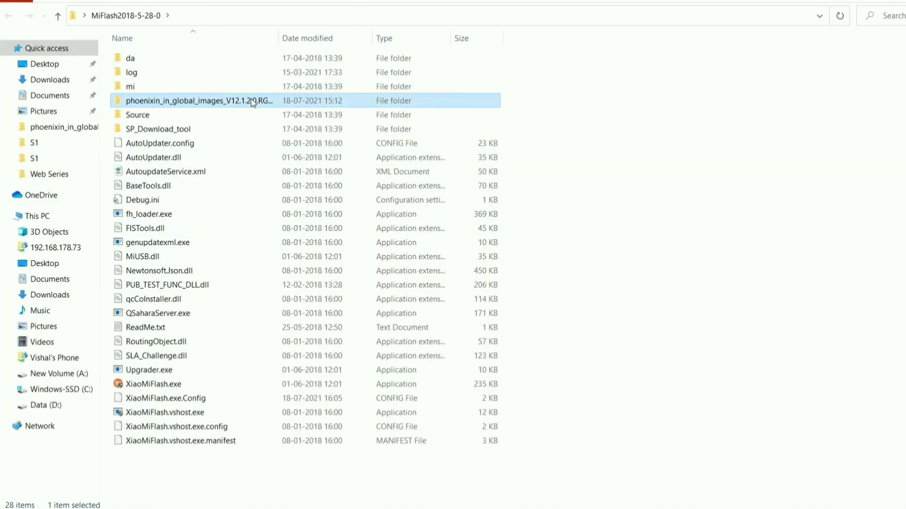
pyautogui.doubleClick(197, 100)
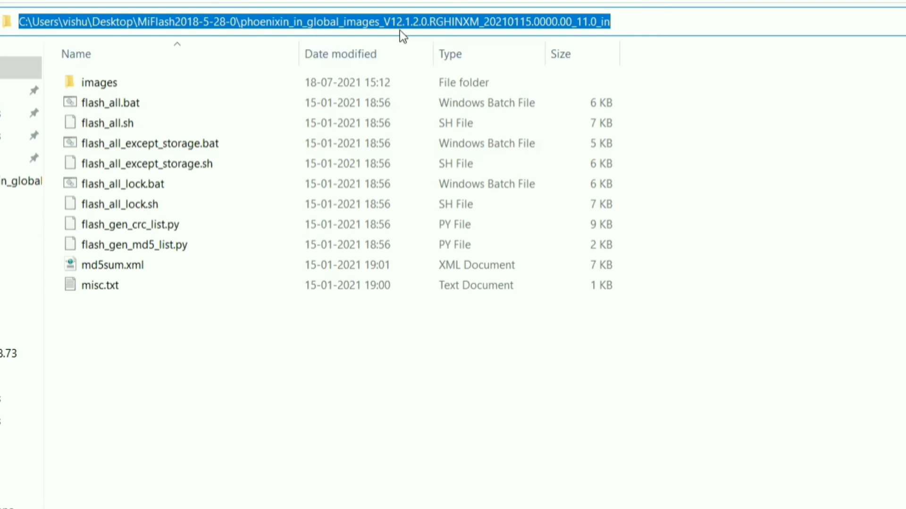
pyautogui.moveTo(882, 142)
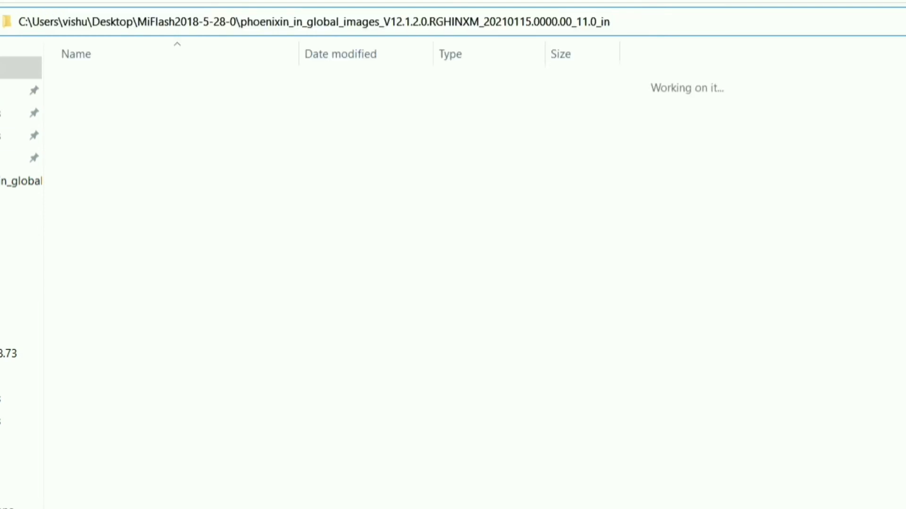
pyautogui.click(137, 380)
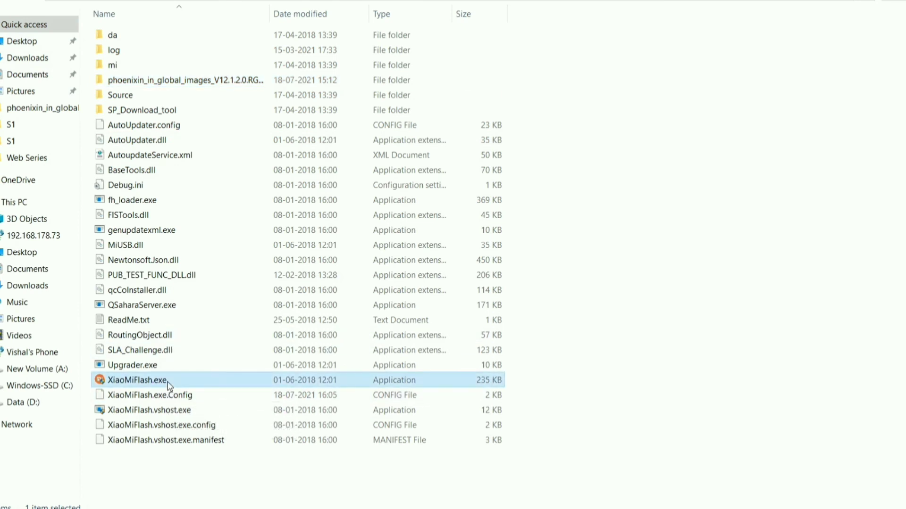
pyautogui.rightClick(137, 381)
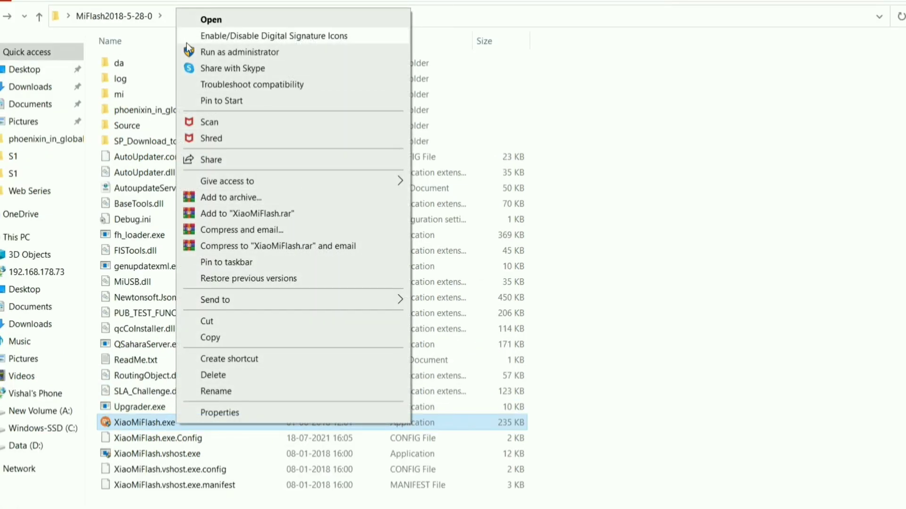
pyautogui.click(211, 19)
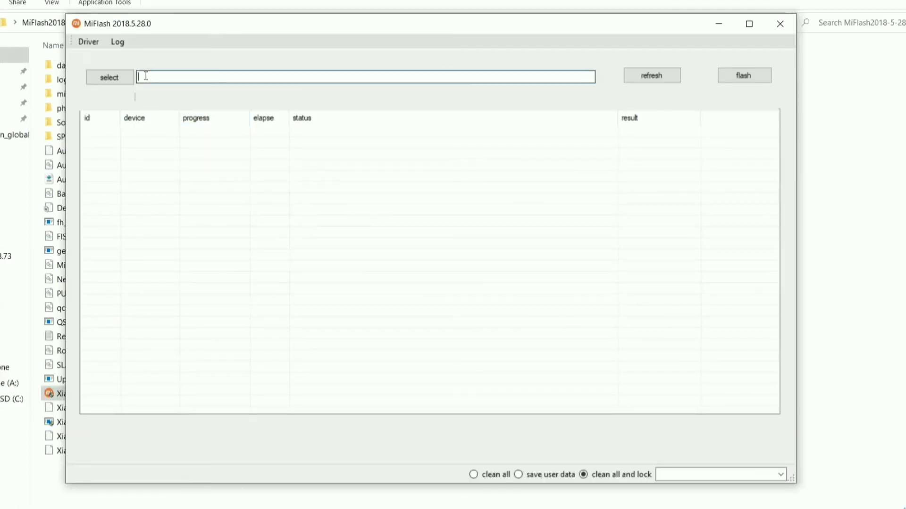
# Paste the phoenixin ROM folder path into MiFlash and select 'clean all'.
pyautogui.click(109, 77)
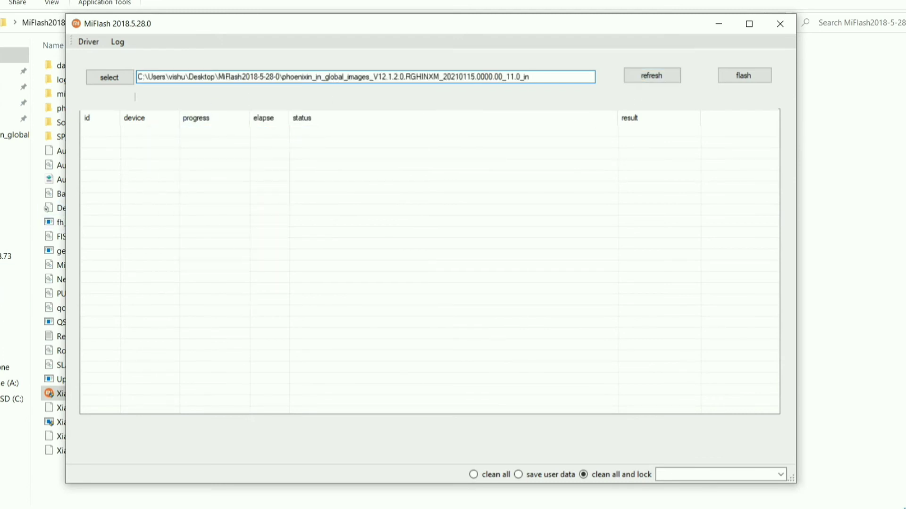
pyautogui.moveTo(604, 487)
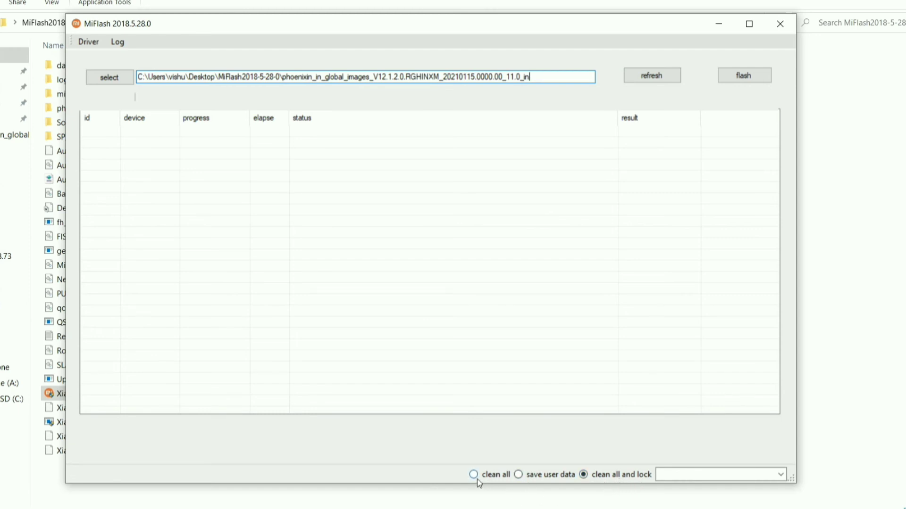
pyautogui.click(473, 474)
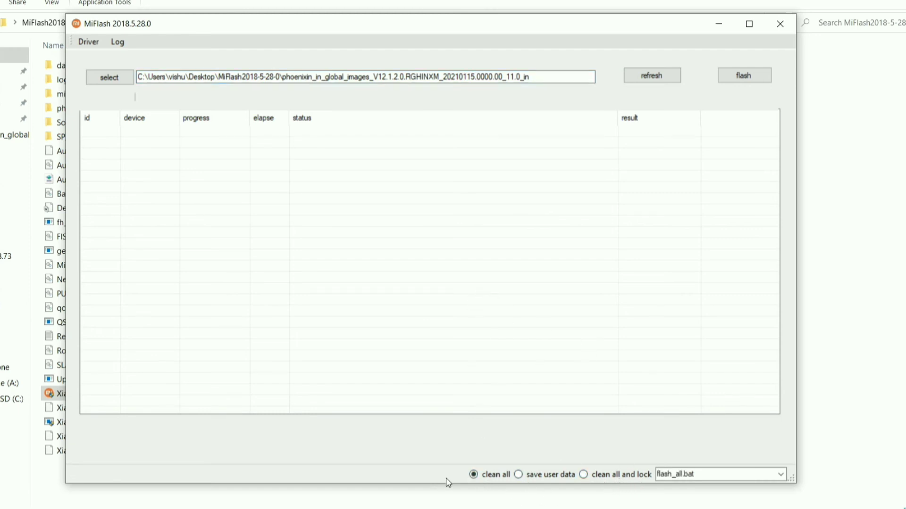